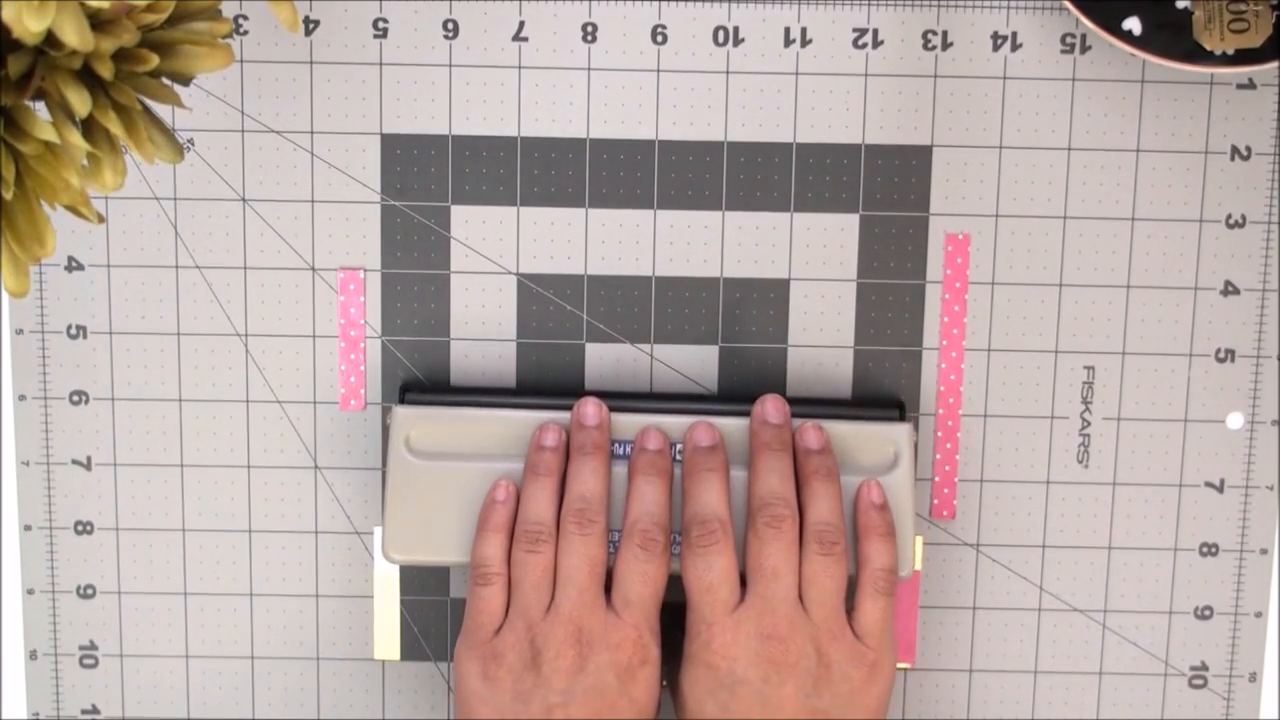
drag(640, 450, 640, 560)
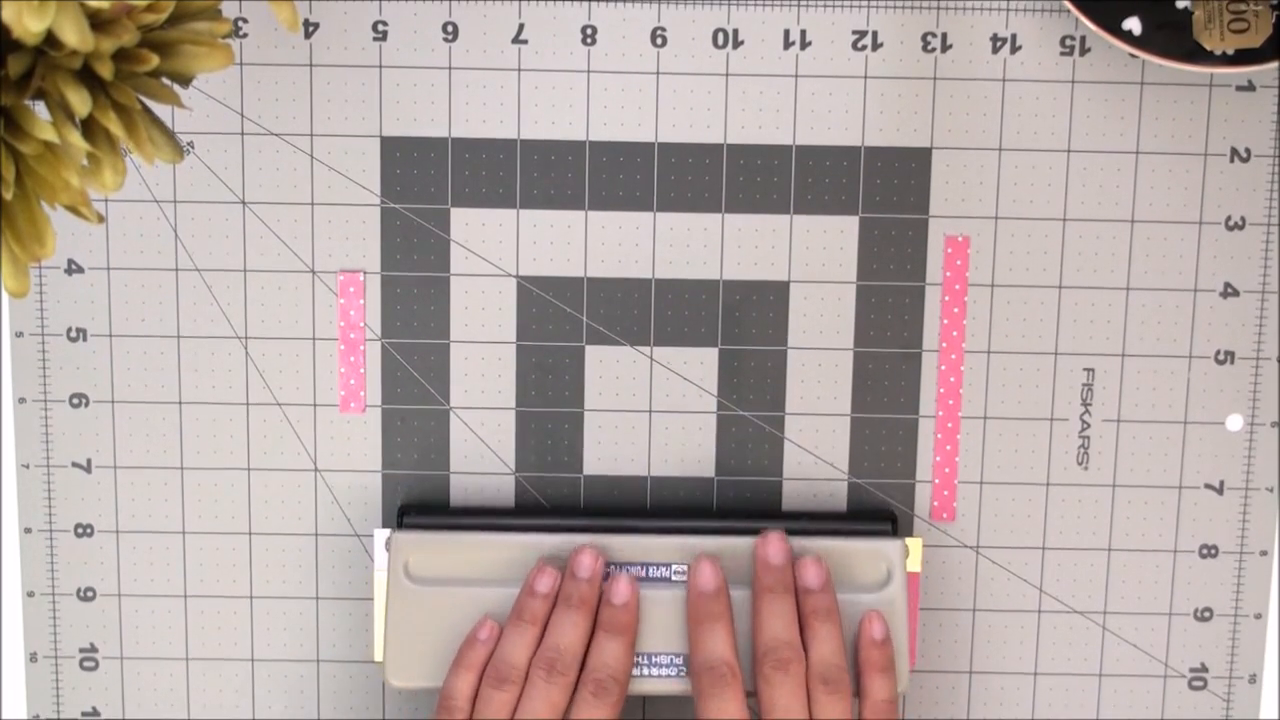